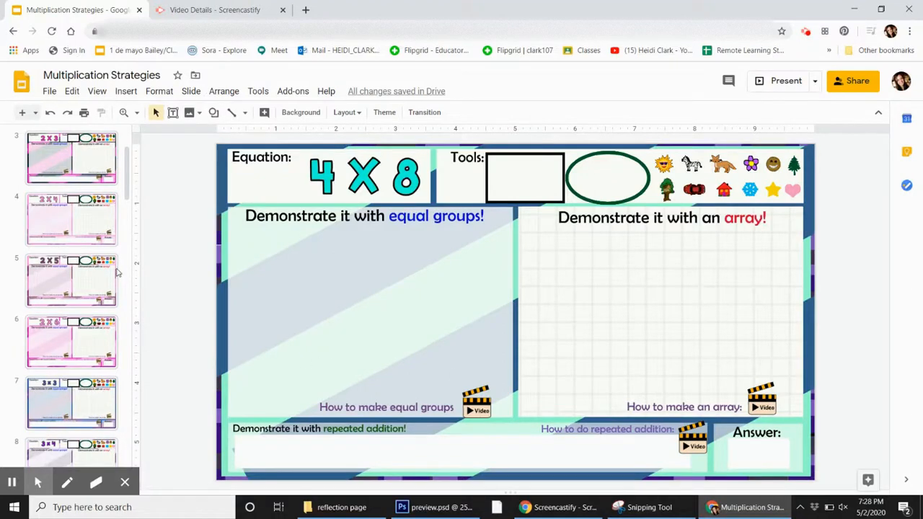
Return to slide 1, the title slide advertising 32 interactive multiplication pages.
left_click(72, 155)
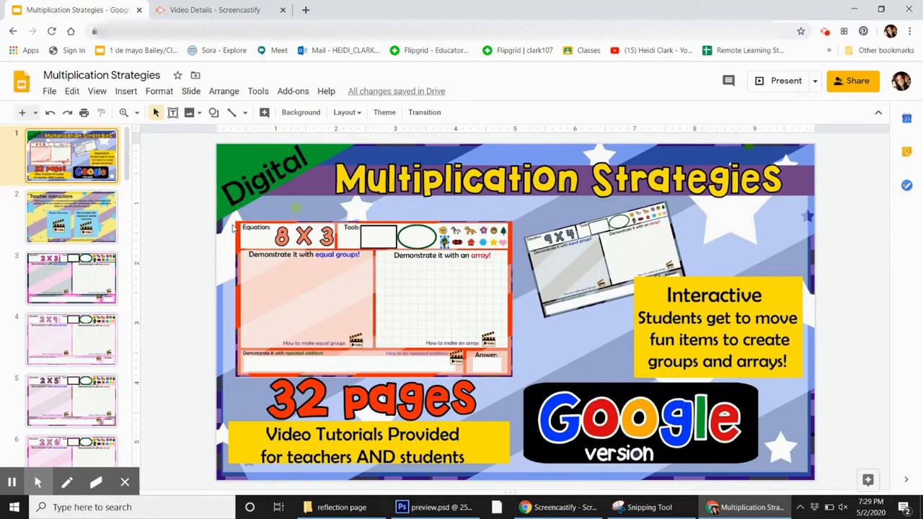
mouse_move(353, 298)
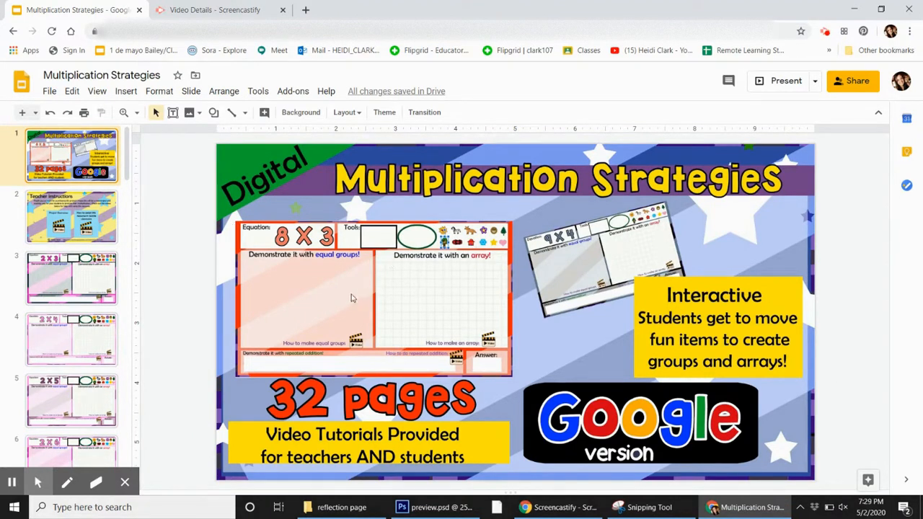
mouse_move(468, 296)
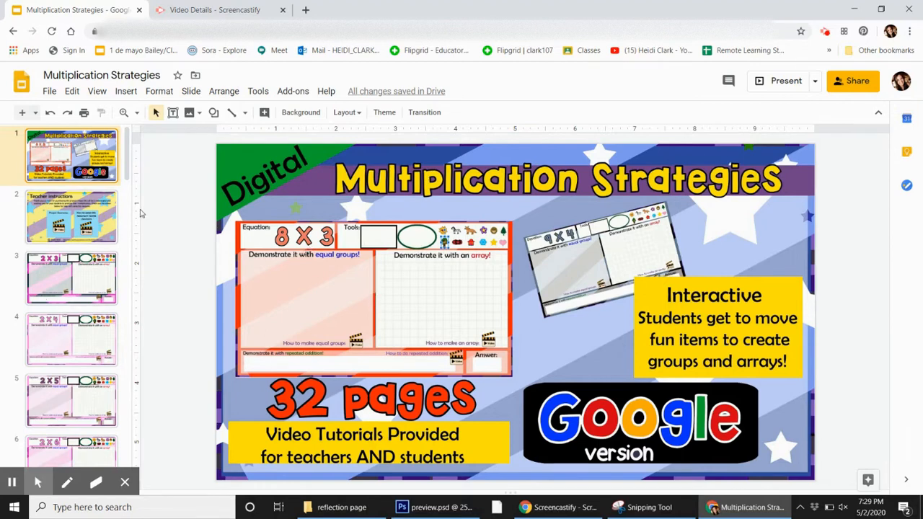
View the teacher instructions on slide 2, then the 2 X 3 worksheet on slide 3.
left_click(72, 217)
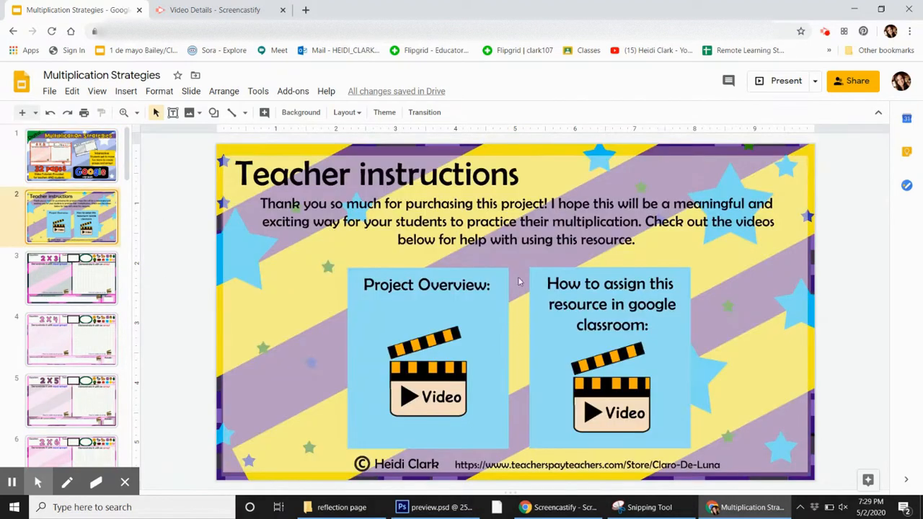
mouse_move(607, 300)
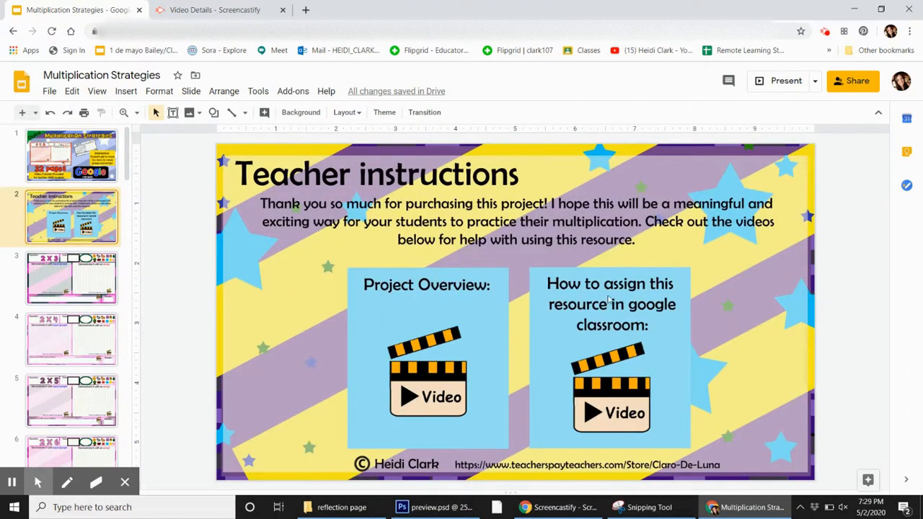
mouse_move(371, 356)
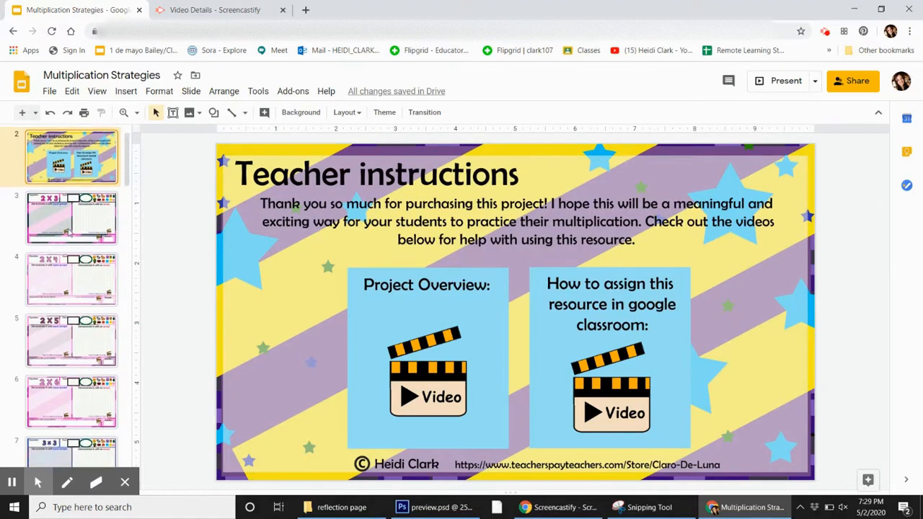
left_click(71, 218)
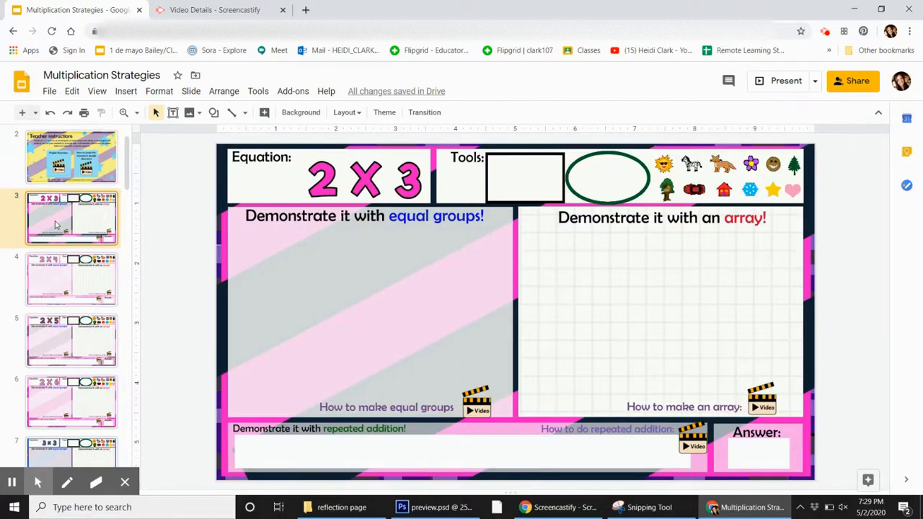
mouse_move(481, 413)
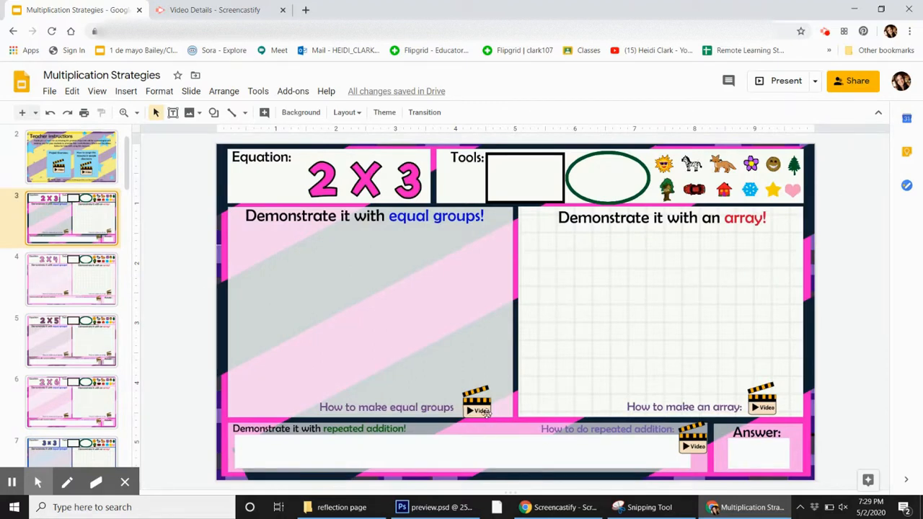
mouse_move(519, 253)
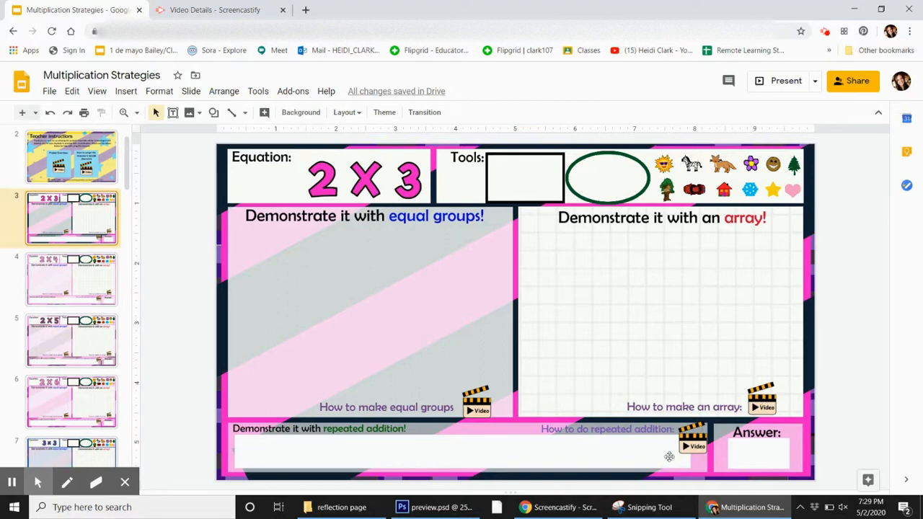
mouse_move(585, 444)
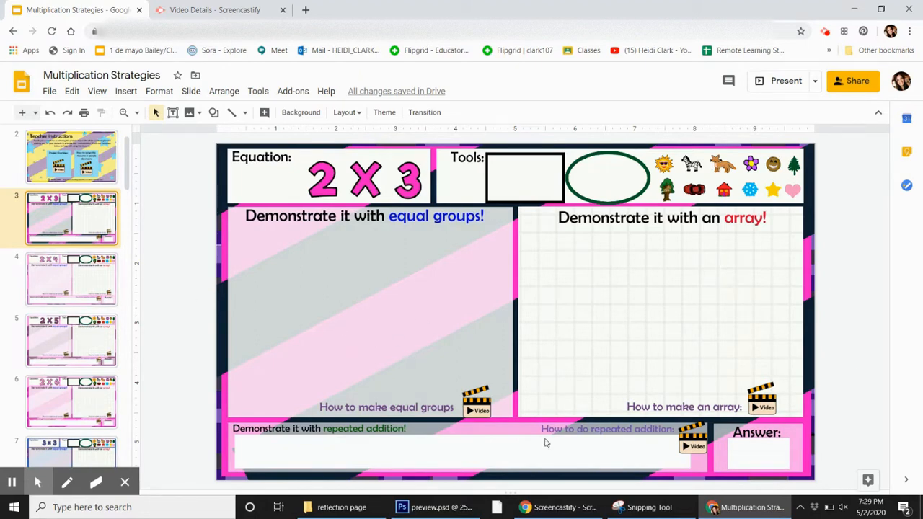
Open the 2 X 4 worksheet and check the YouTube link on its equal-groups video icon.
left_click(71, 279)
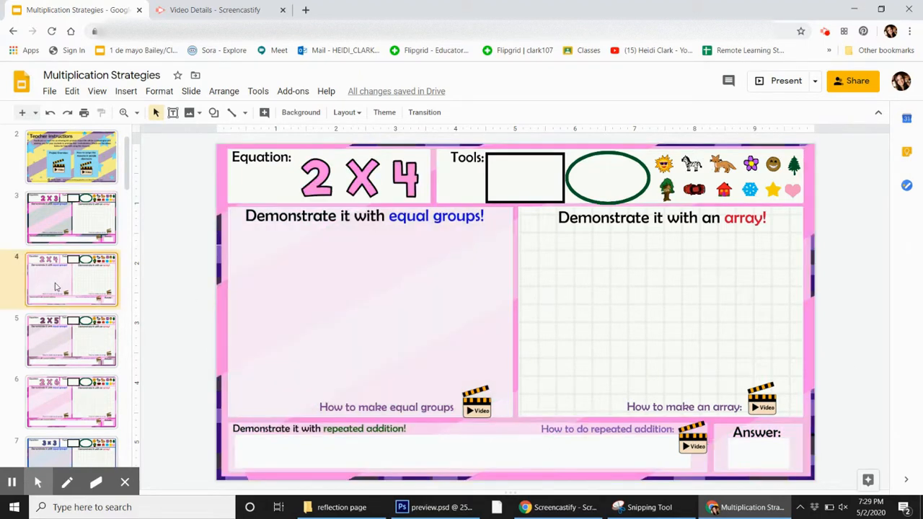
left_click(477, 403)
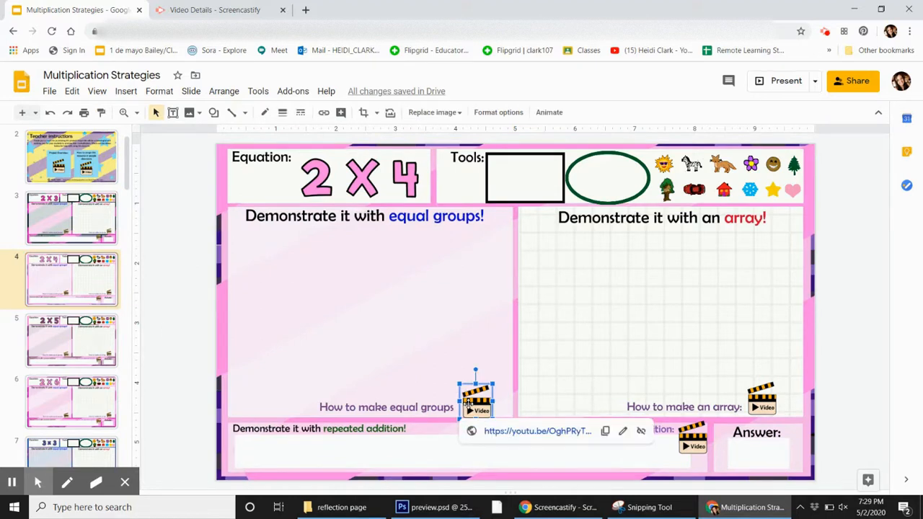
mouse_move(305, 326)
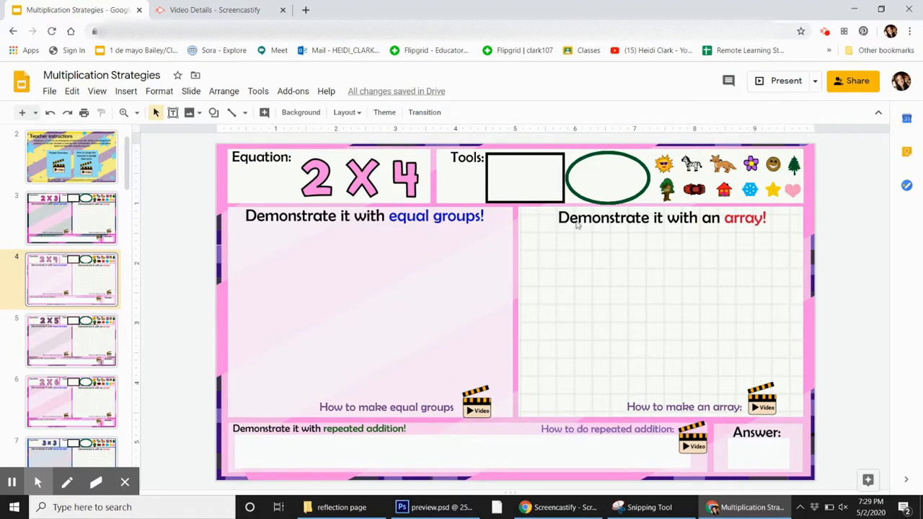
mouse_move(303, 176)
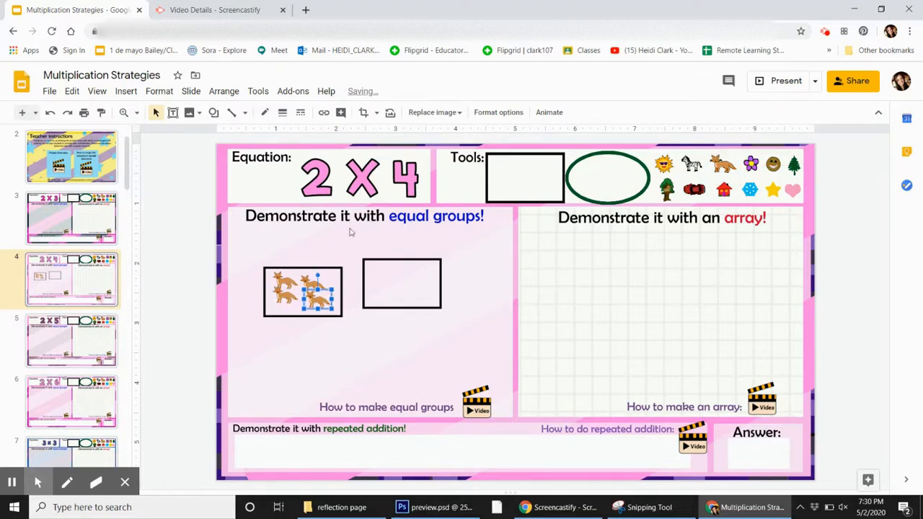
mouse_move(720, 390)
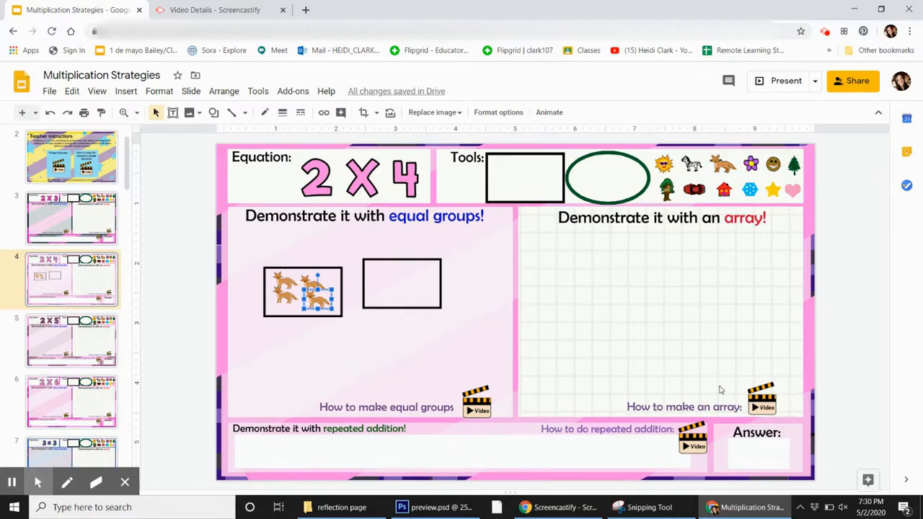
mouse_move(637, 332)
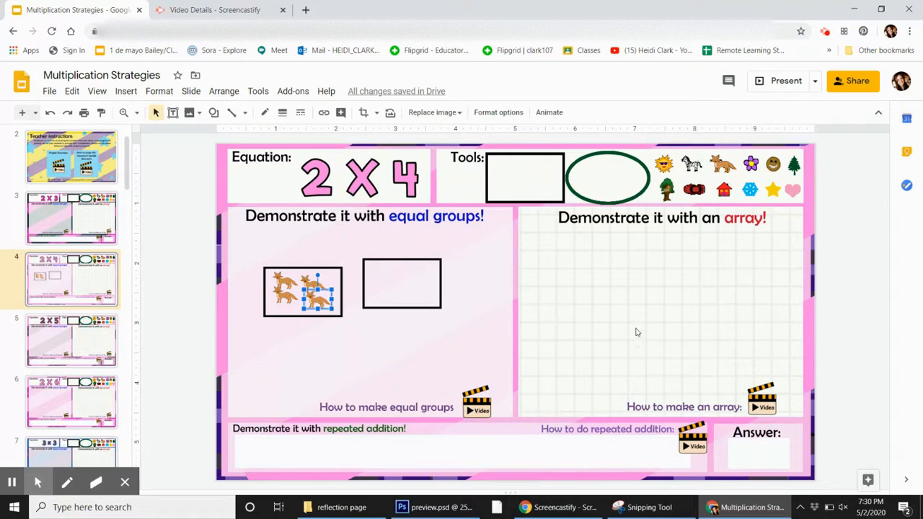
mouse_move(670, 220)
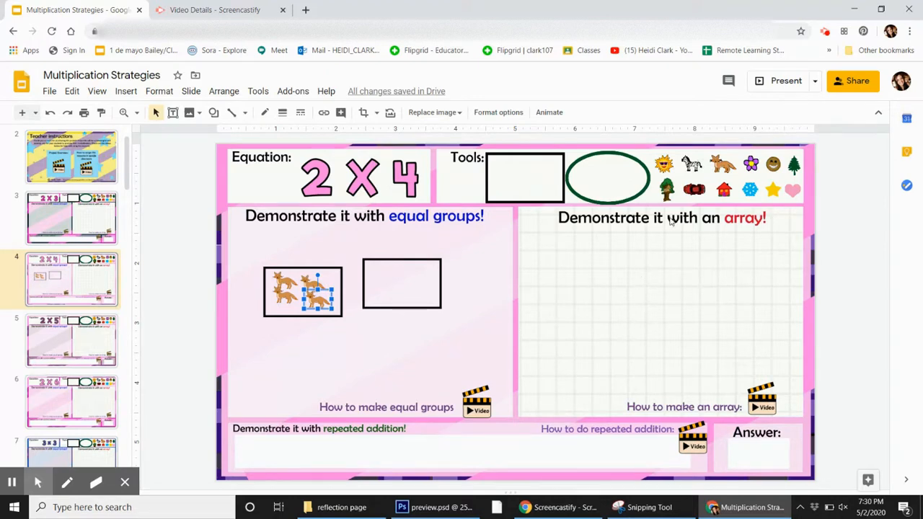
mouse_move(356, 462)
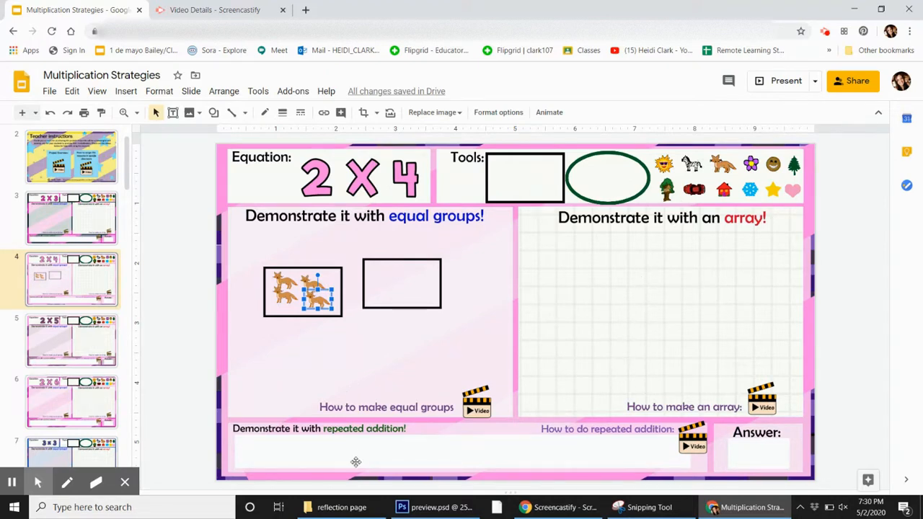
Enter '2 + 2+' in the repeated-addition area, then move to the 3 x 5 worksheet.
left_click(355, 462)
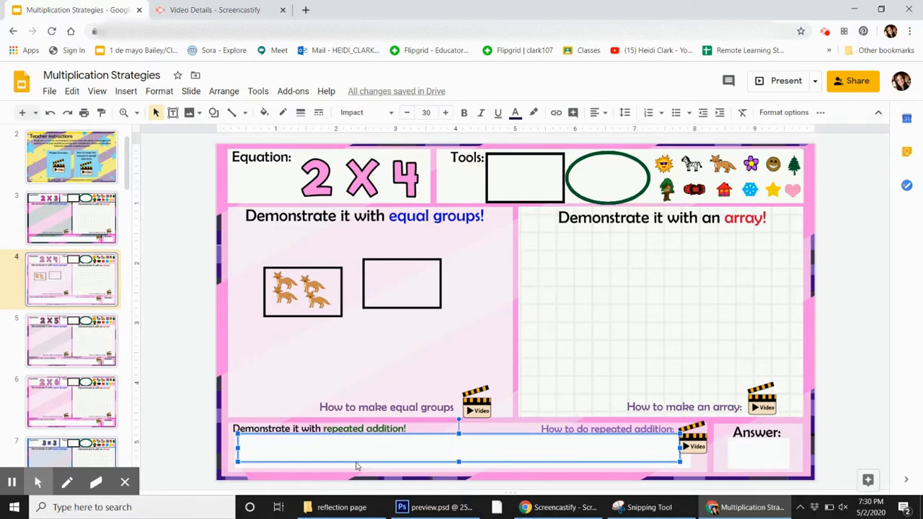
type("2 + 2+ 2+ 2")
left_click(759, 453)
type("8")
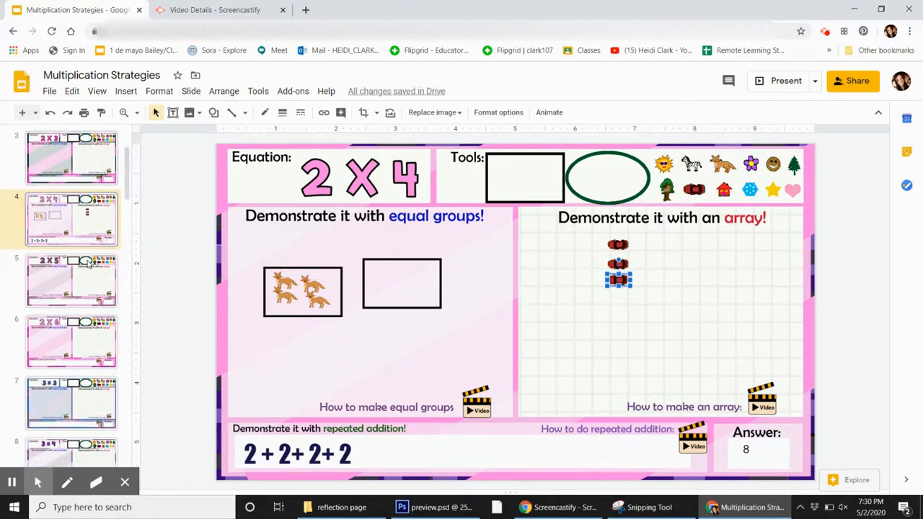
left_click(71, 281)
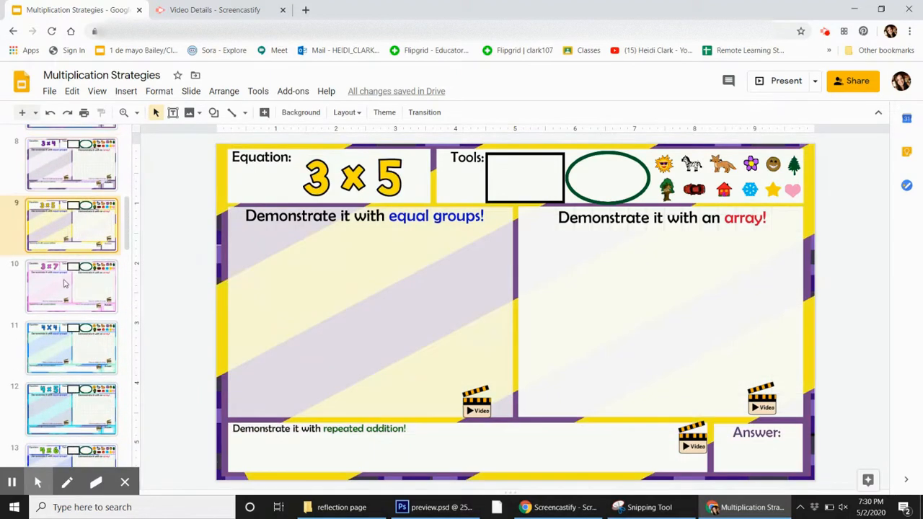
Browse from the 3 x 7 worksheet through the later slides, ending on 9 X 5.
left_click(71, 288)
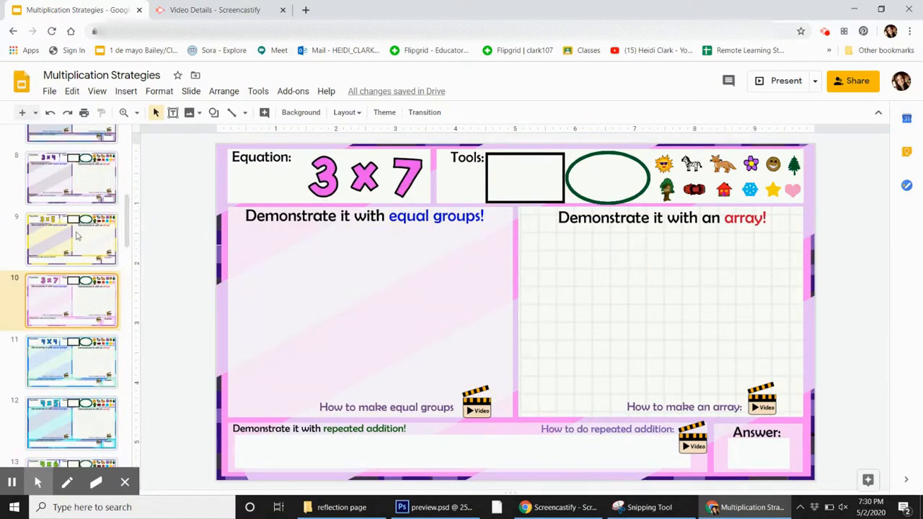
scroll("down", 3)
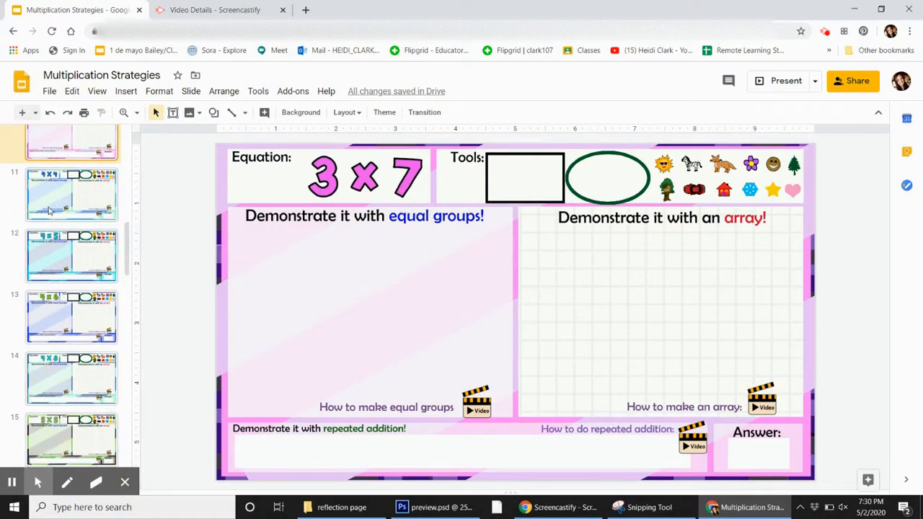
left_click(71, 255)
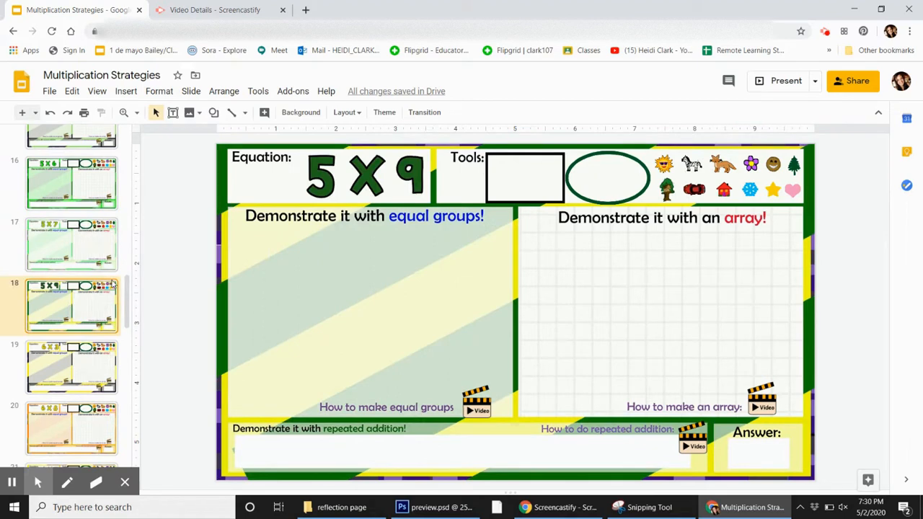
scroll("down", 3)
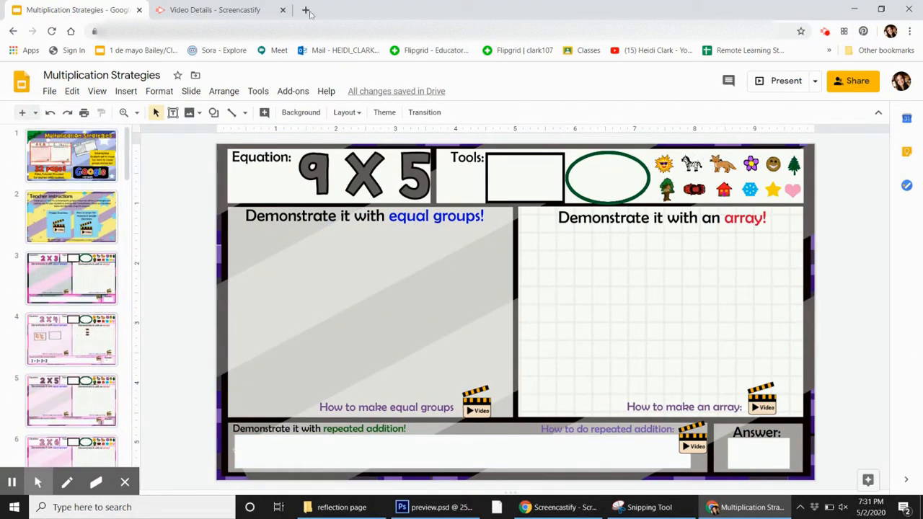
Open a blank presentation in a new tab and copy the 2 X 3 worksheet slide.
left_click(309, 10)
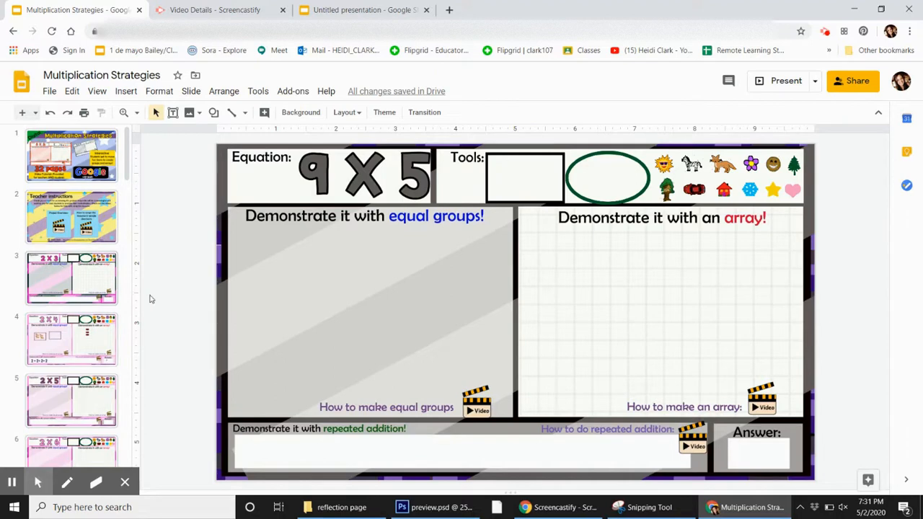
left_click(72, 278)
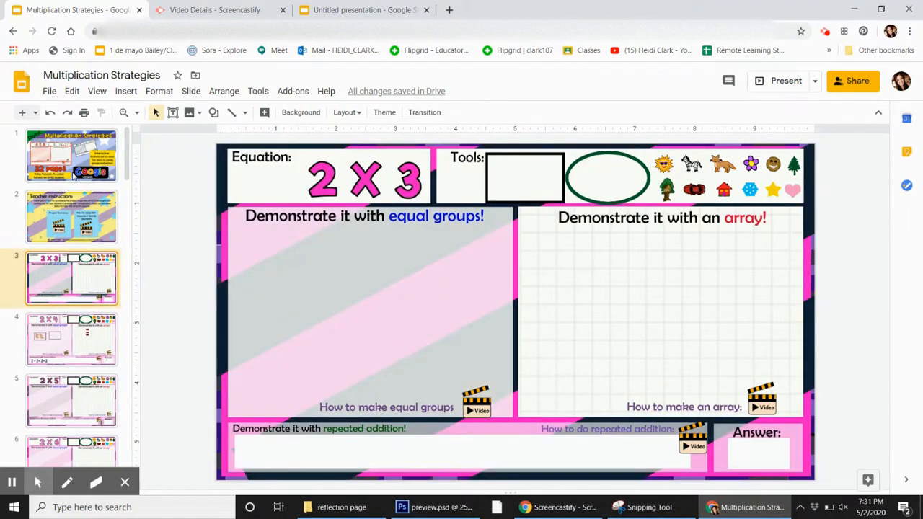
left_click(71, 91)
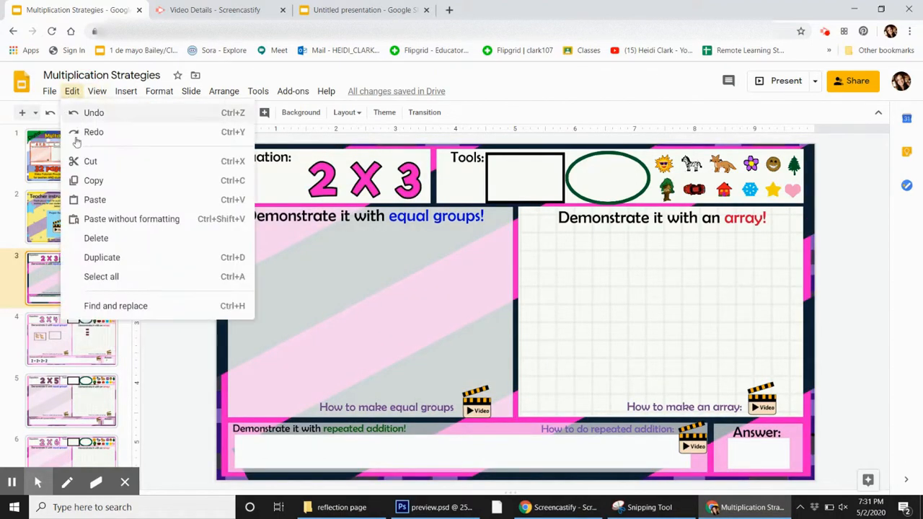
left_click(357, 9)
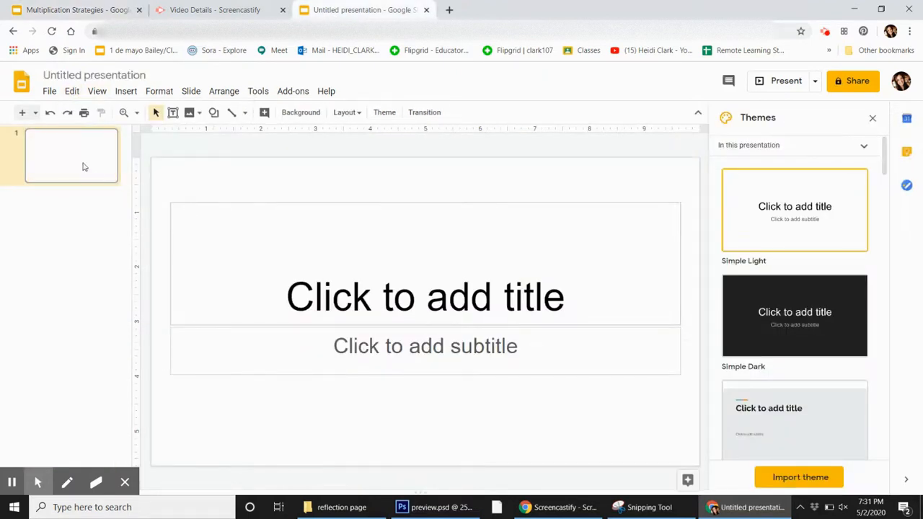
Paste the 2 X 3 worksheet unlinked into the new presentation and select its blank first slide.
left_click(72, 90)
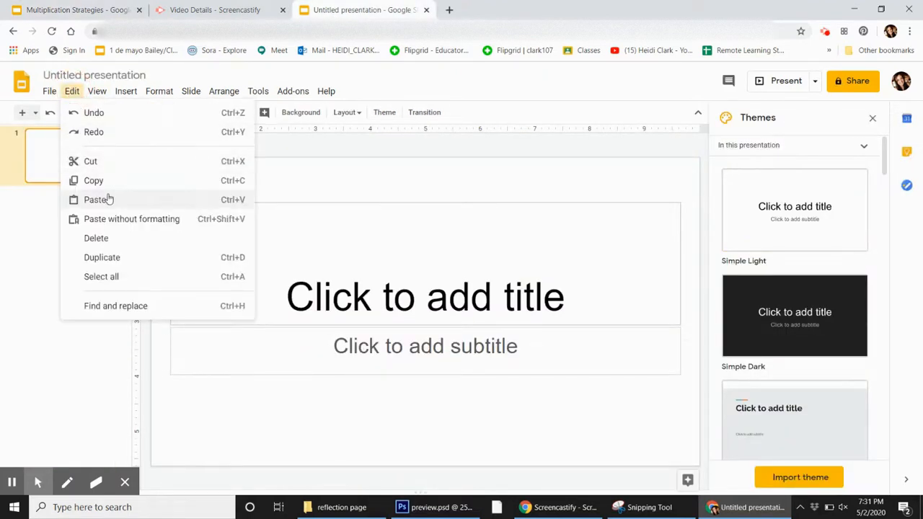
left_click(96, 199)
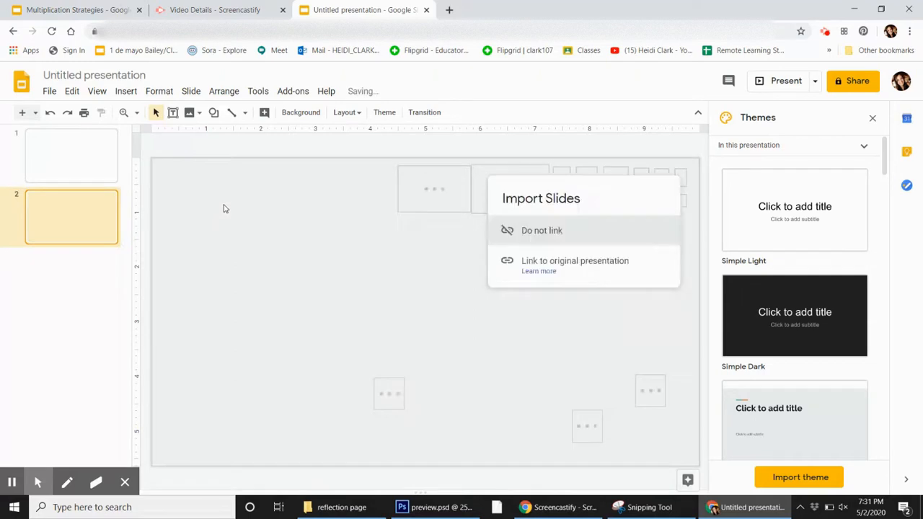
left_click(542, 230)
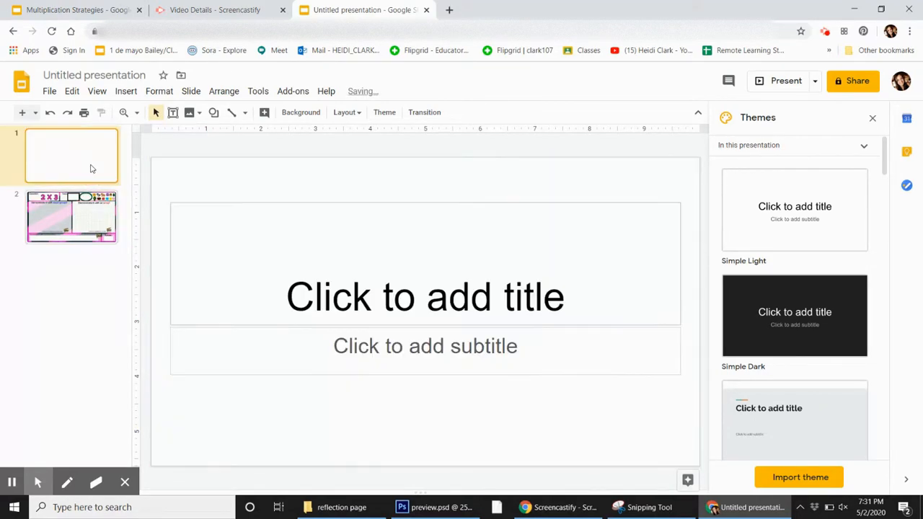
left_click(70, 217)
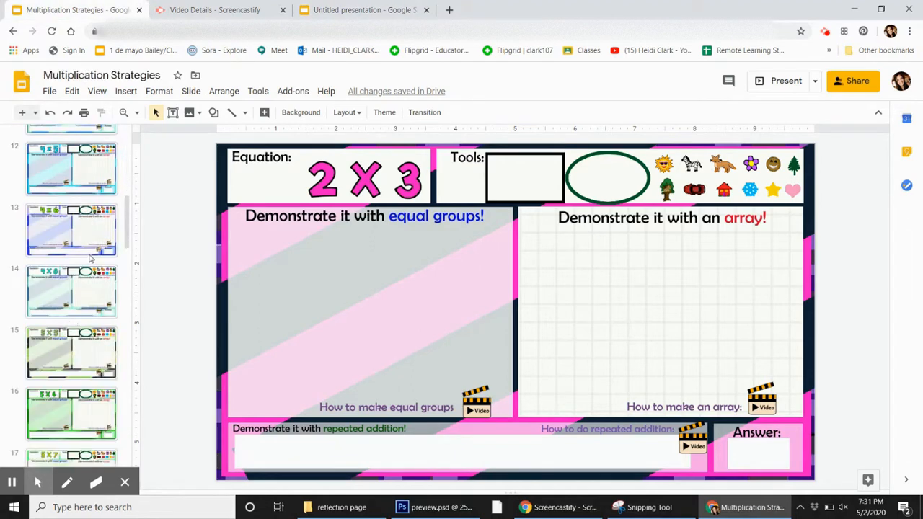
Review the untitled presentation, then show slide 10 (3 x 7) in the original deck.
scroll("up", 3)
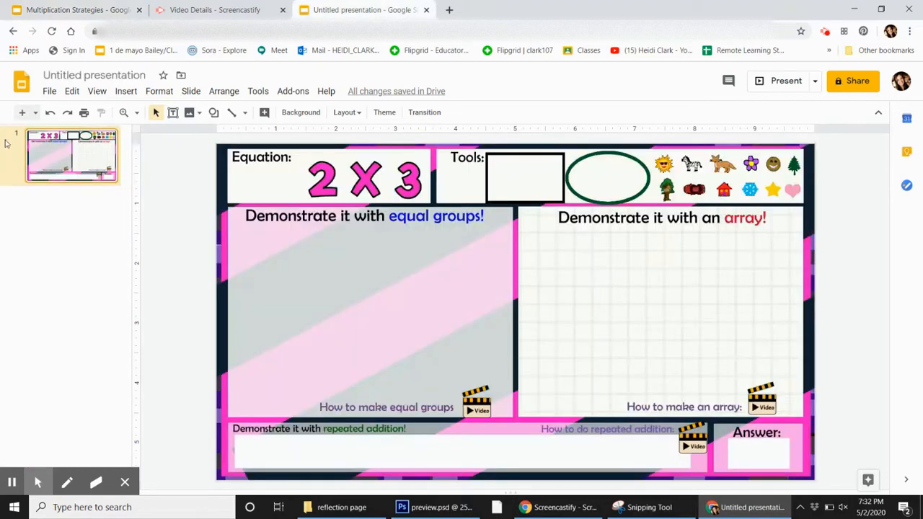
left_click(72, 11)
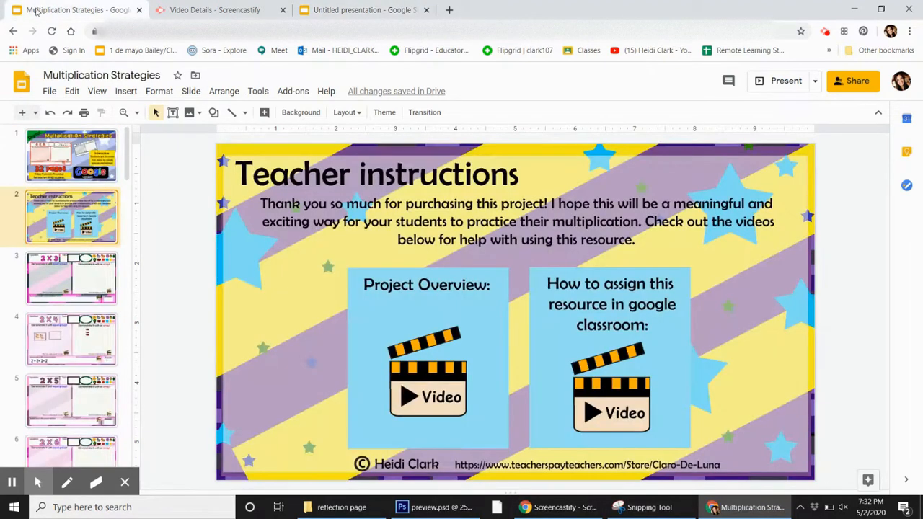
scroll("down", 3)
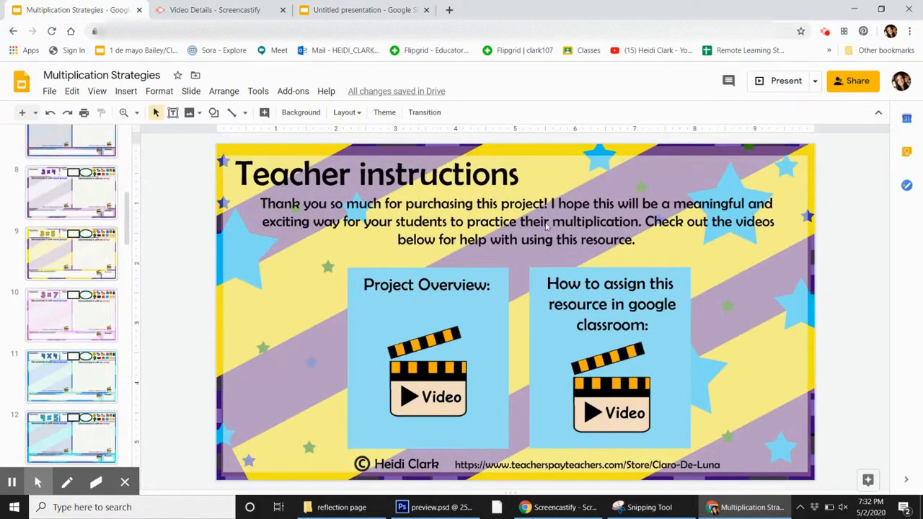
left_click(71, 253)
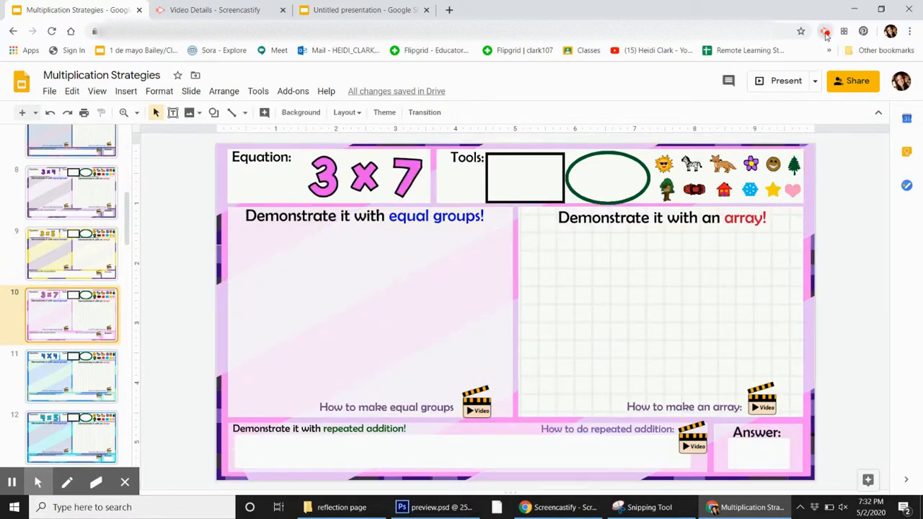
left_click(823, 29)
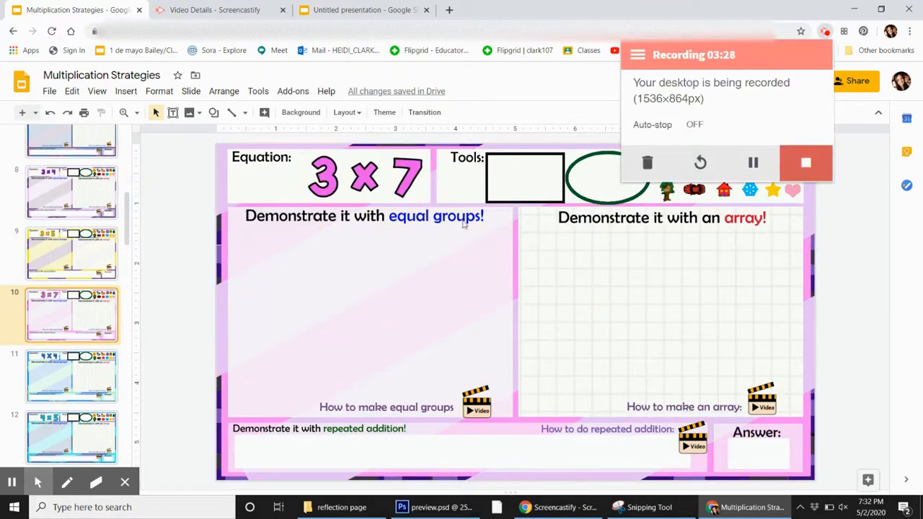